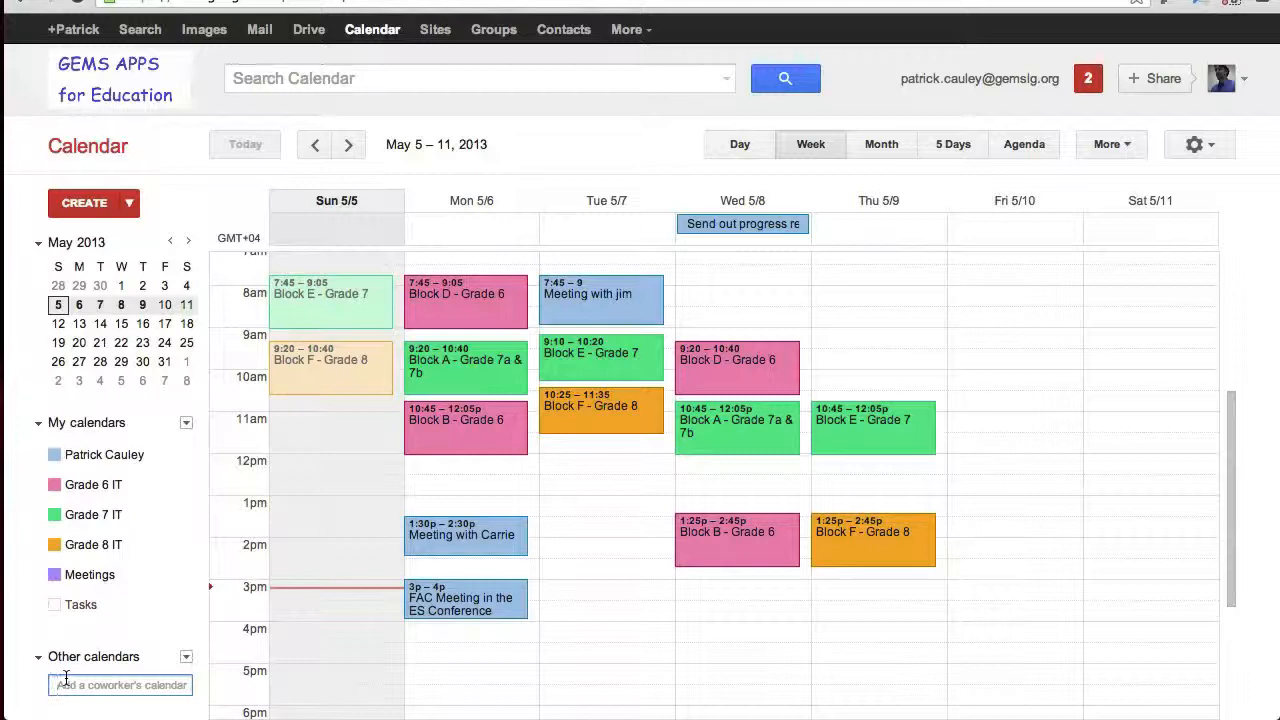
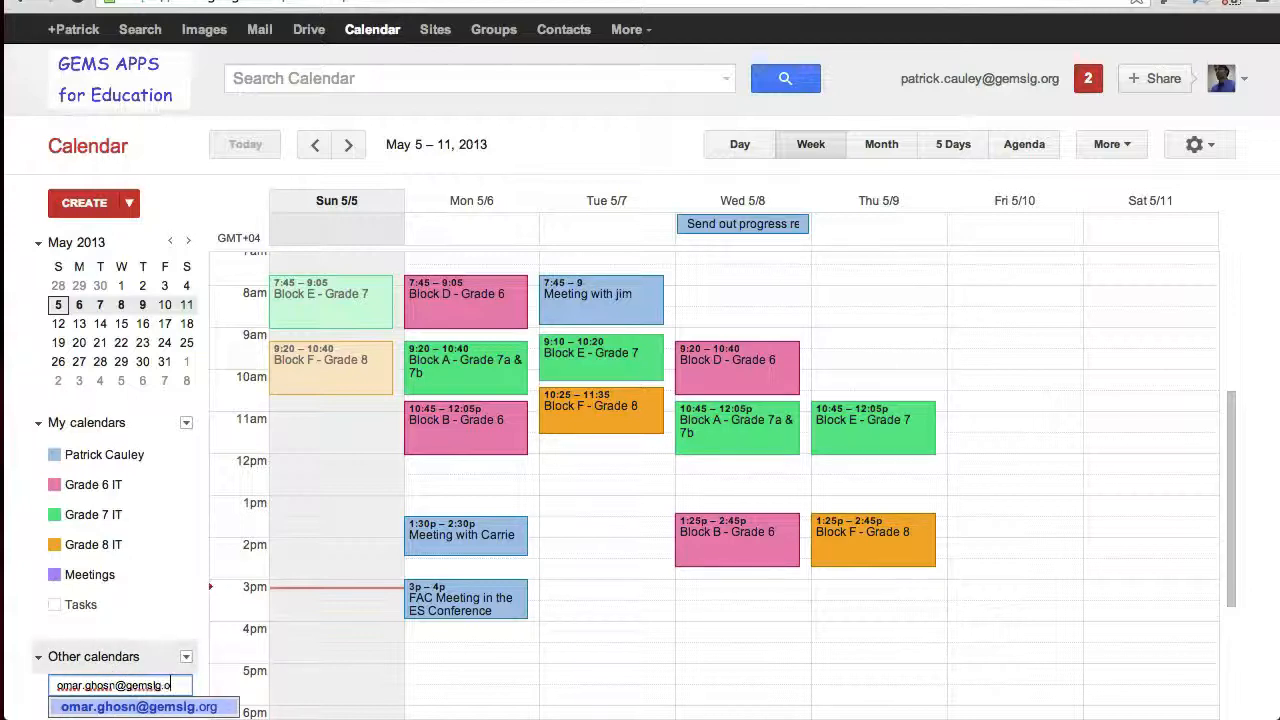
click(140, 706)
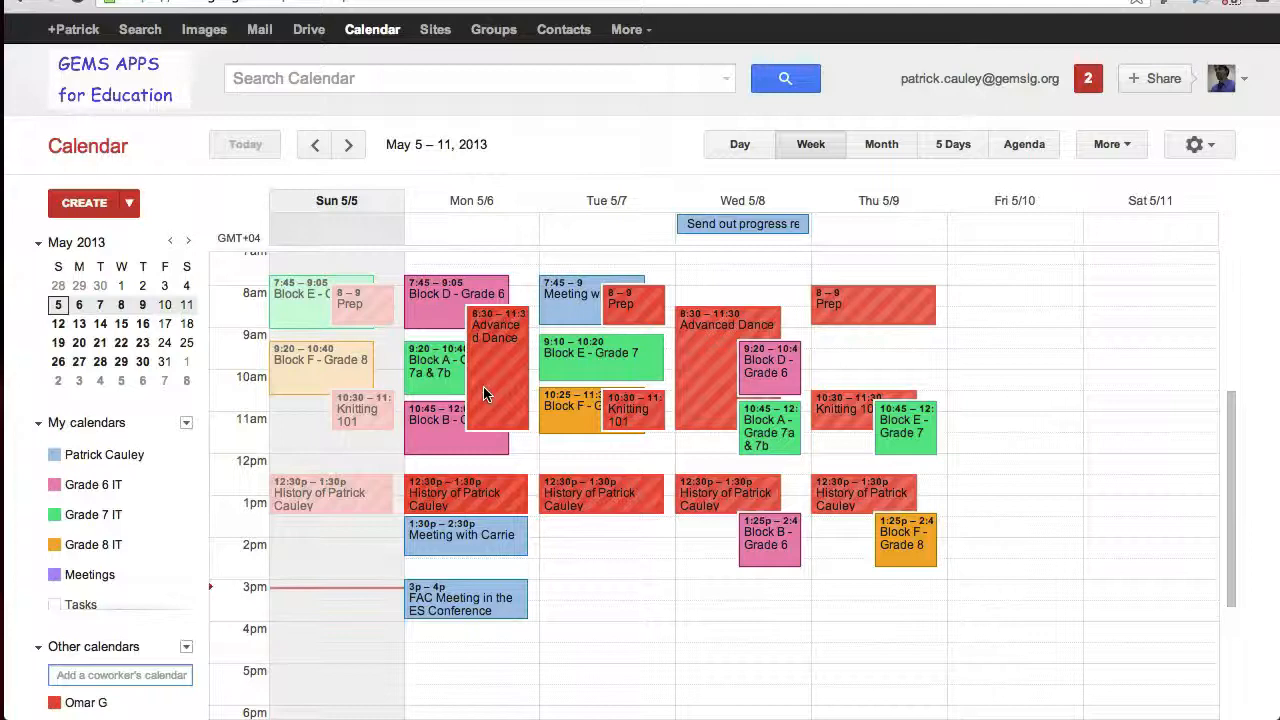
click(52, 454)
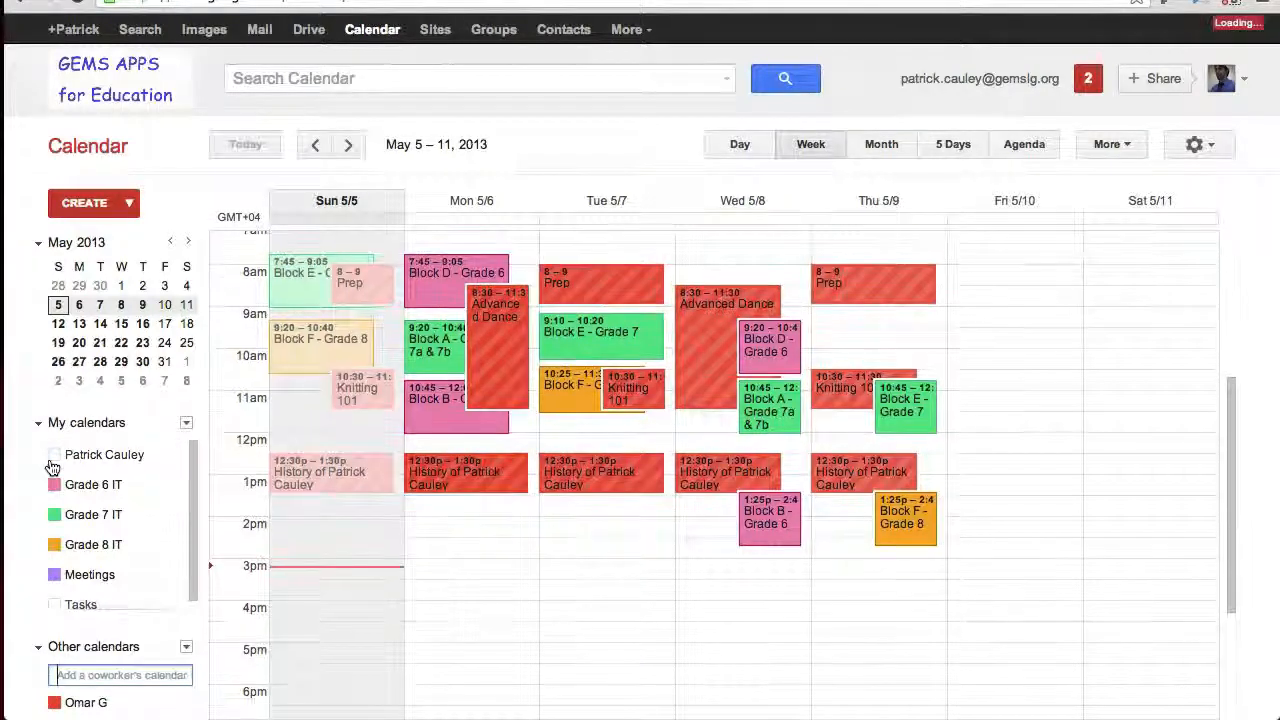
click(54, 514)
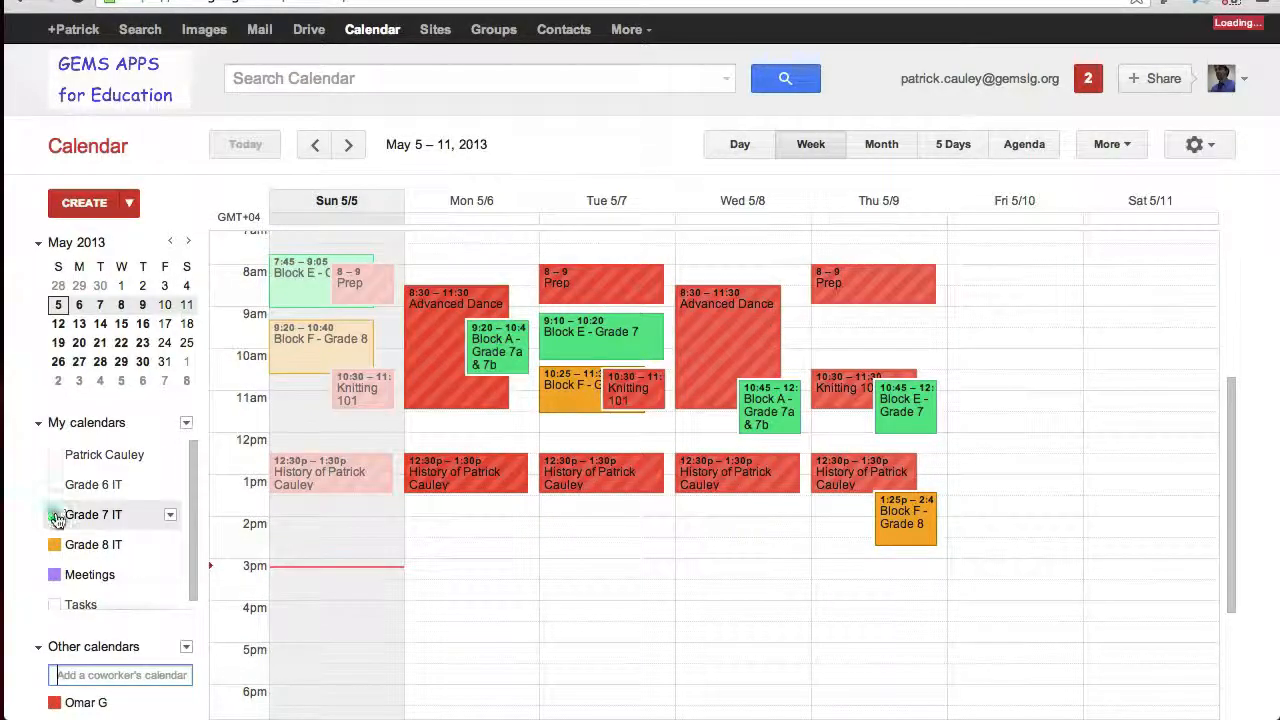
click(54, 514)
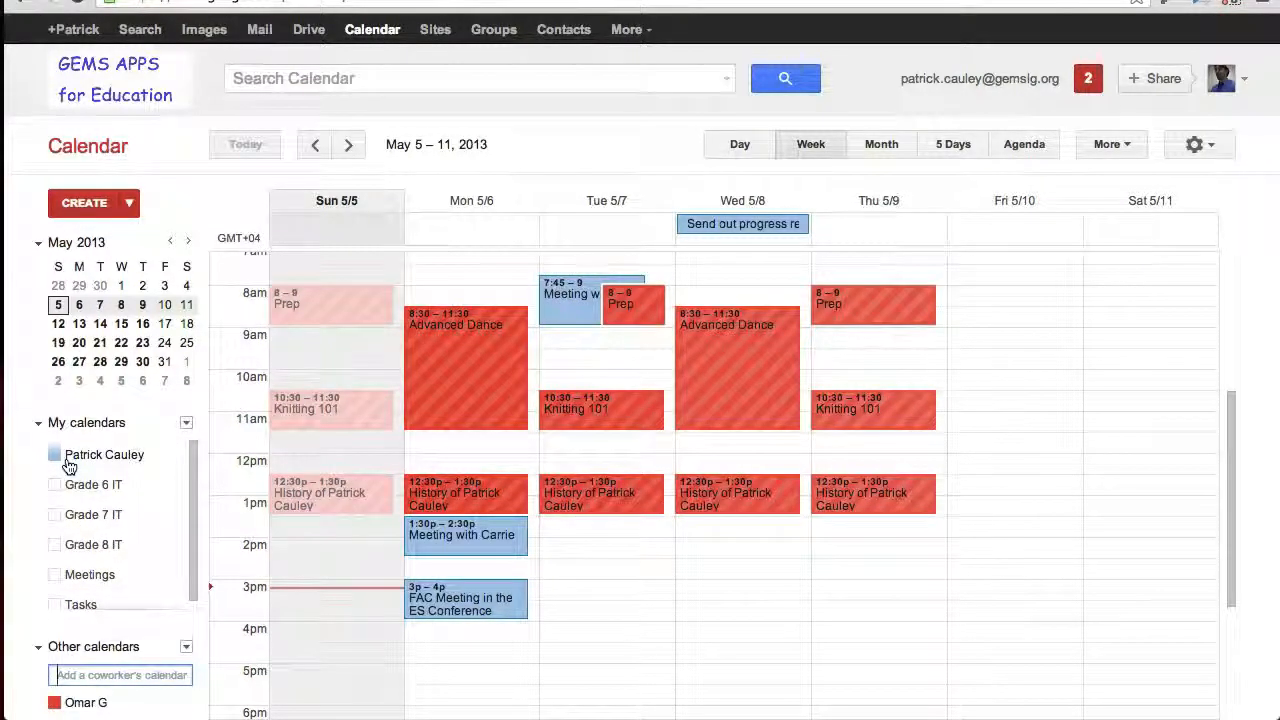
click(54, 484)
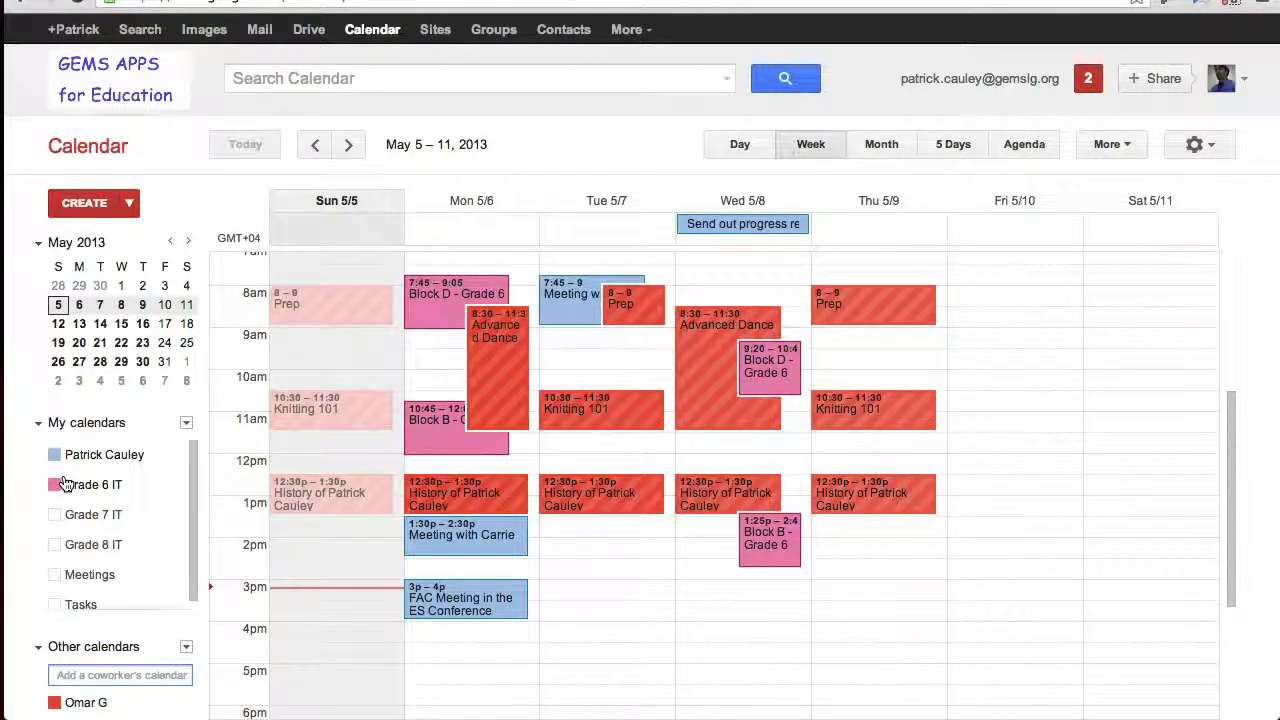
click(54, 514)
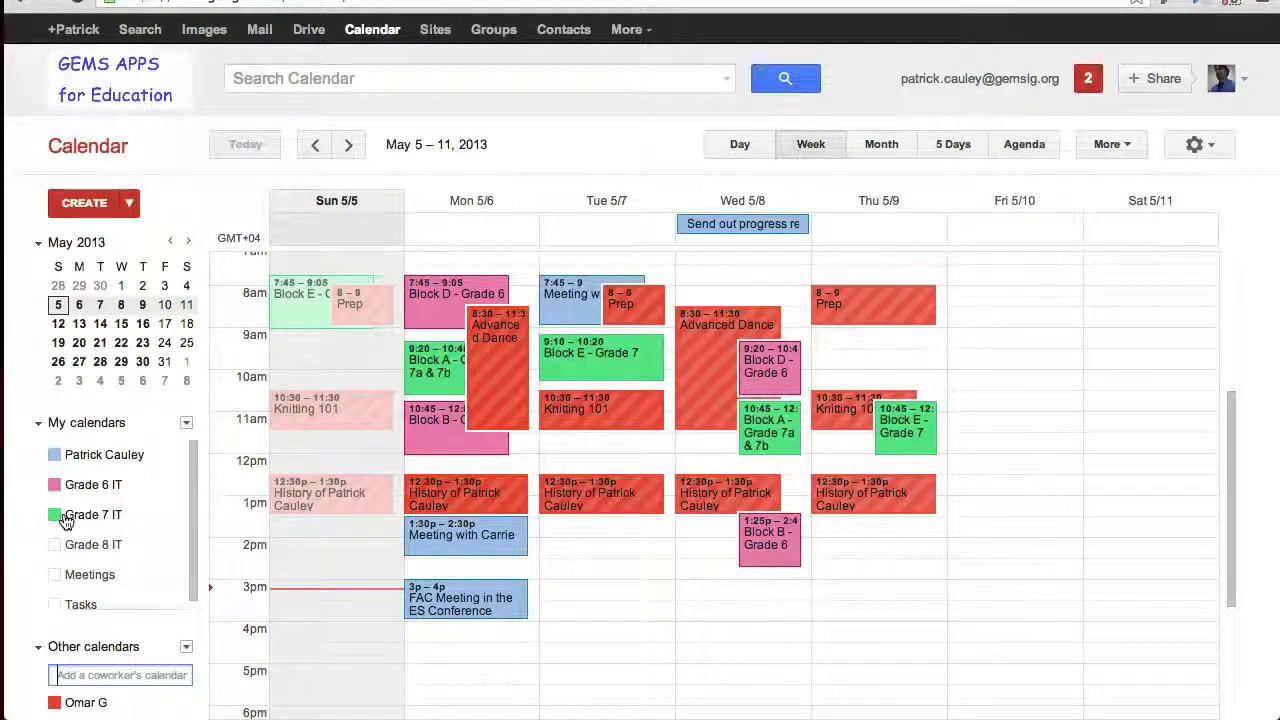
click(54, 544)
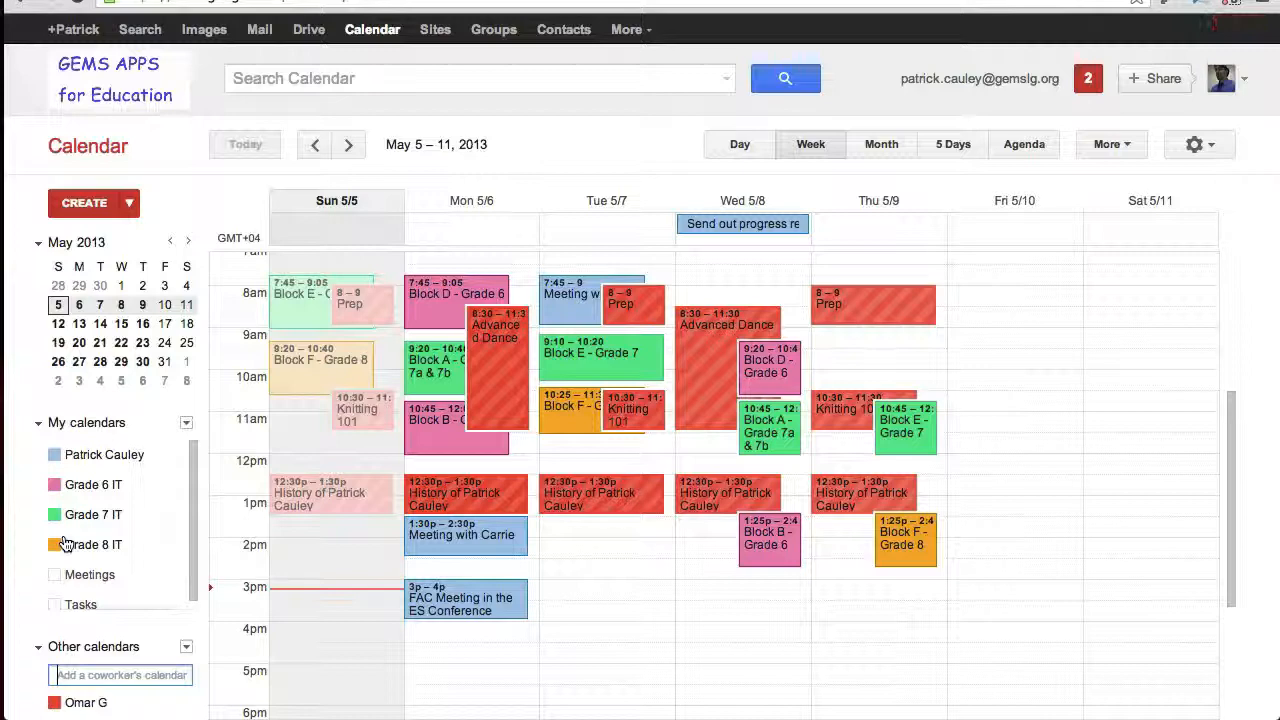
click(54, 572)
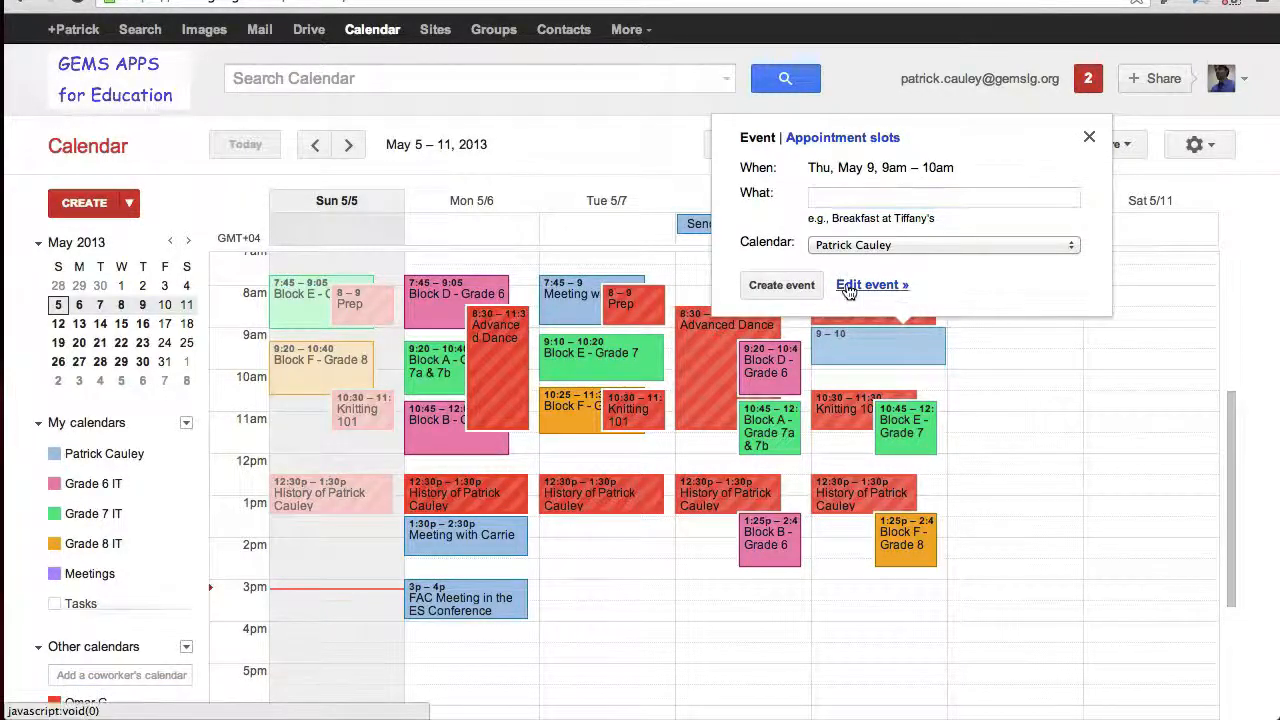
- Title the Thursday 9–10am event 'Meeting with Omar about knitting', add Omar as guest and save
click(872, 284)
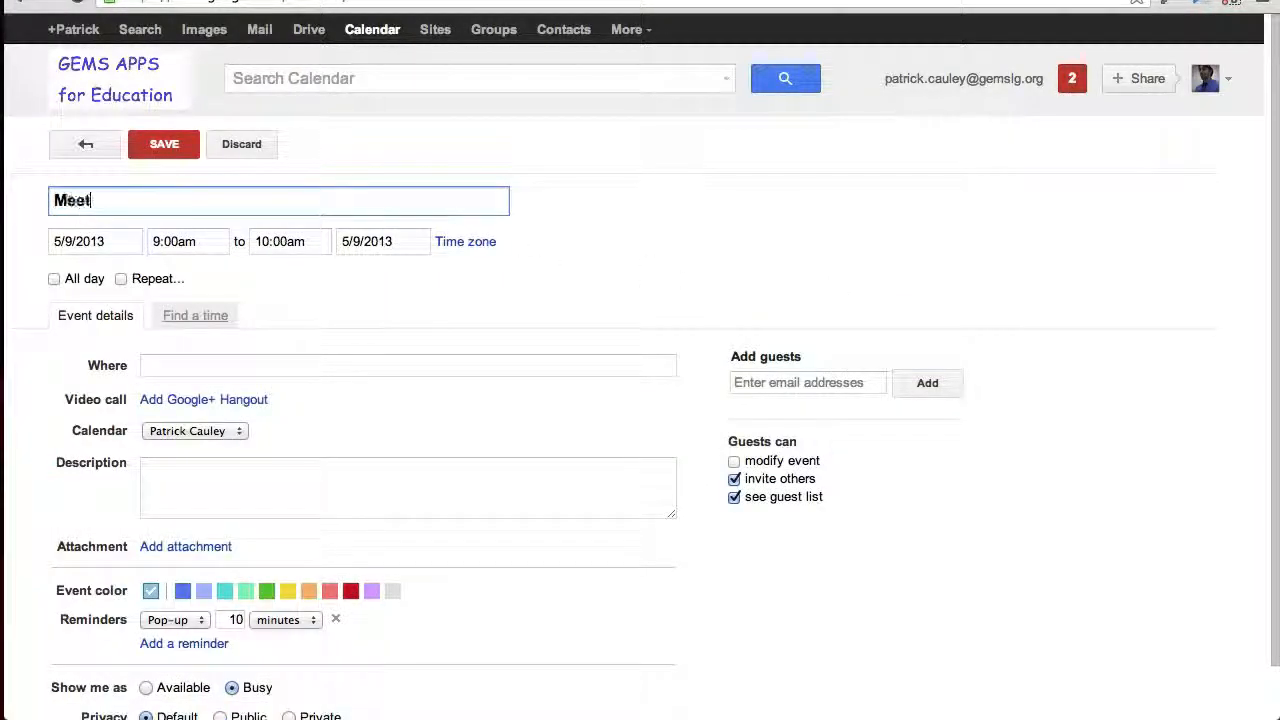
text(ing with Omar about knitting)
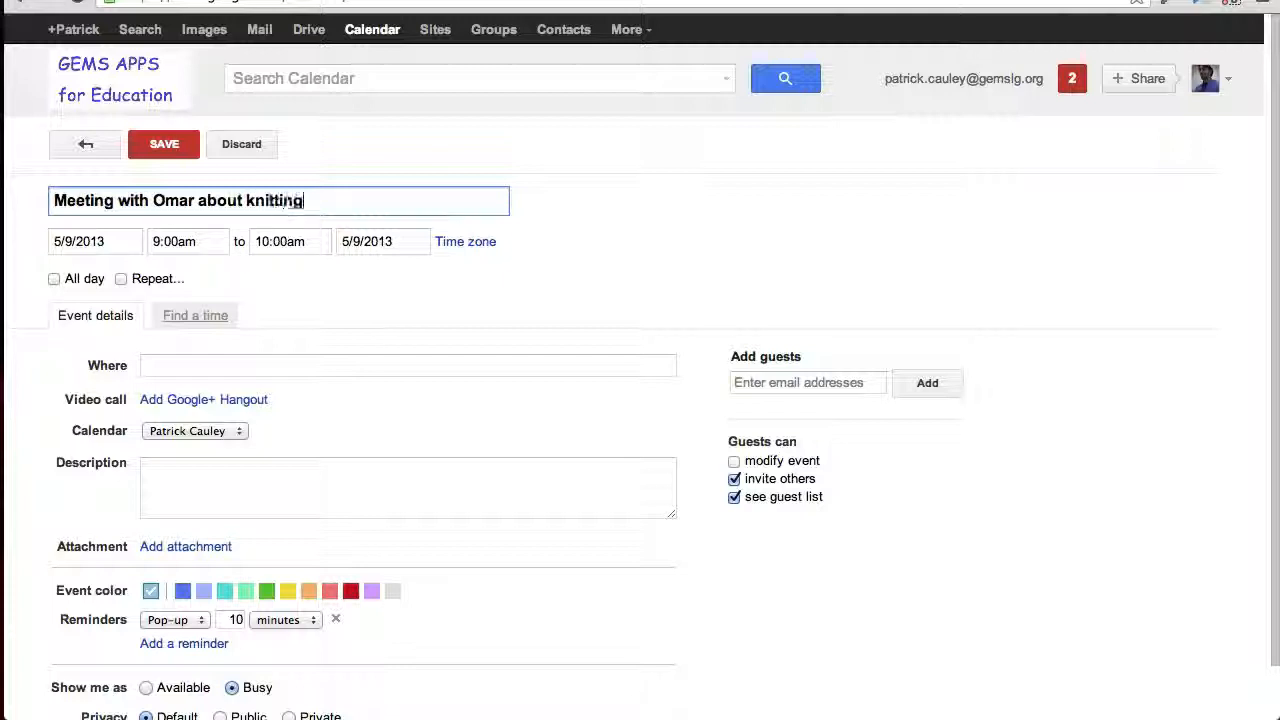
click(808, 382)
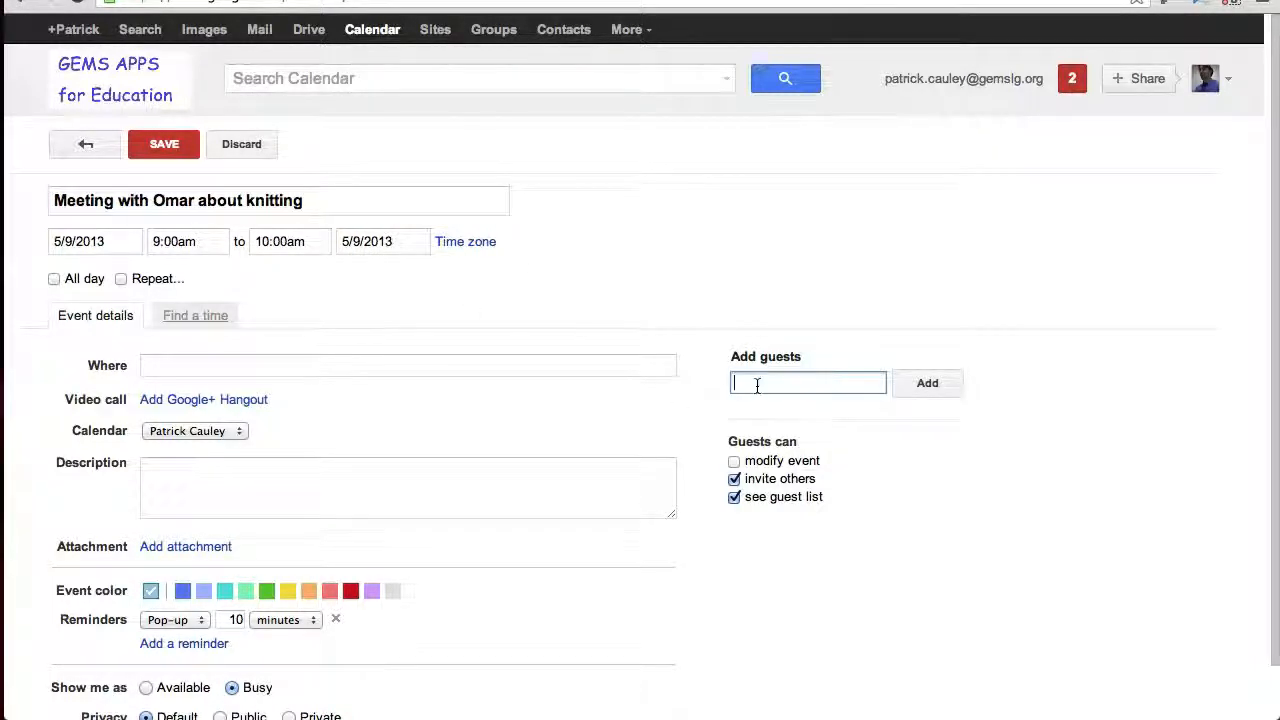
click(928, 384)
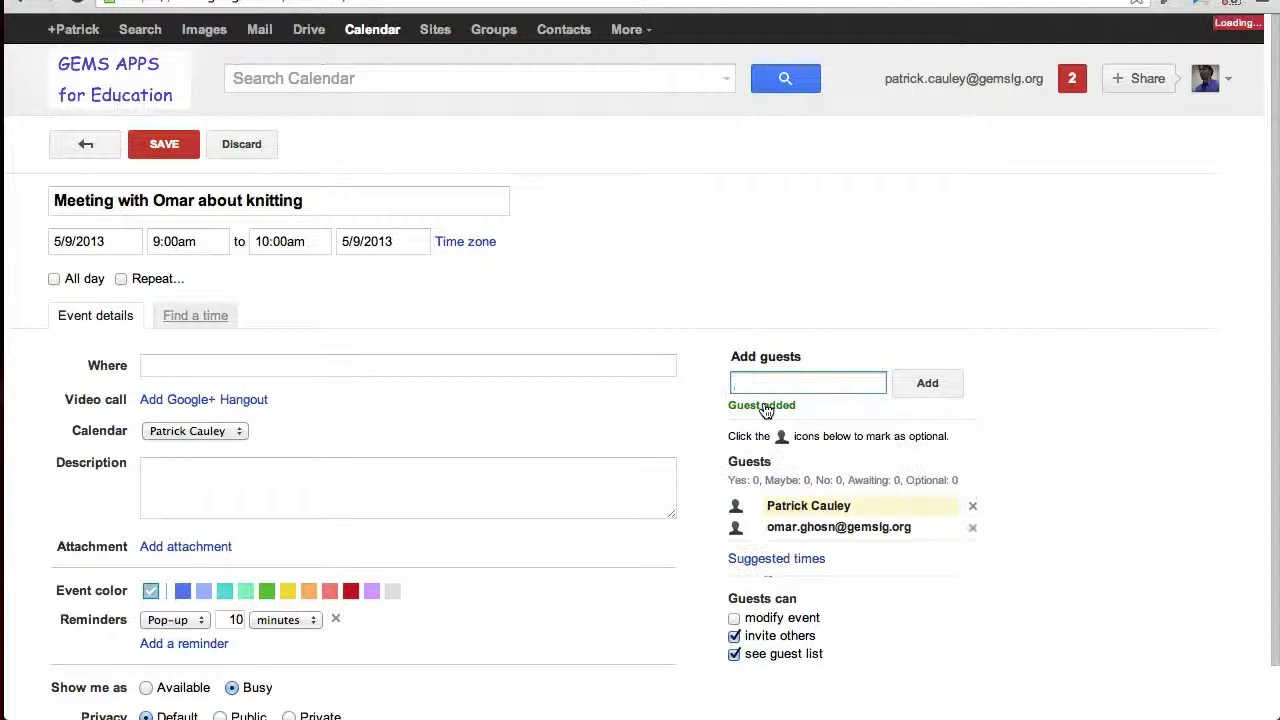
click(164, 144)
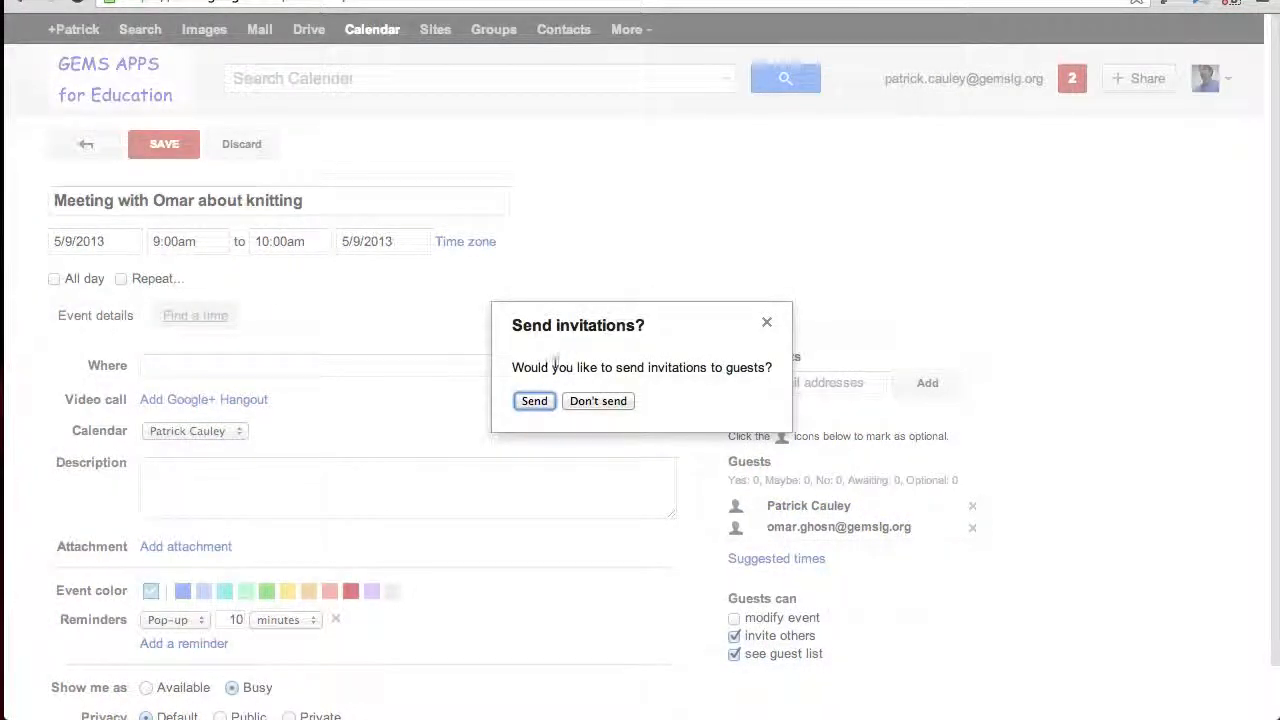
mouse_move(534, 400)
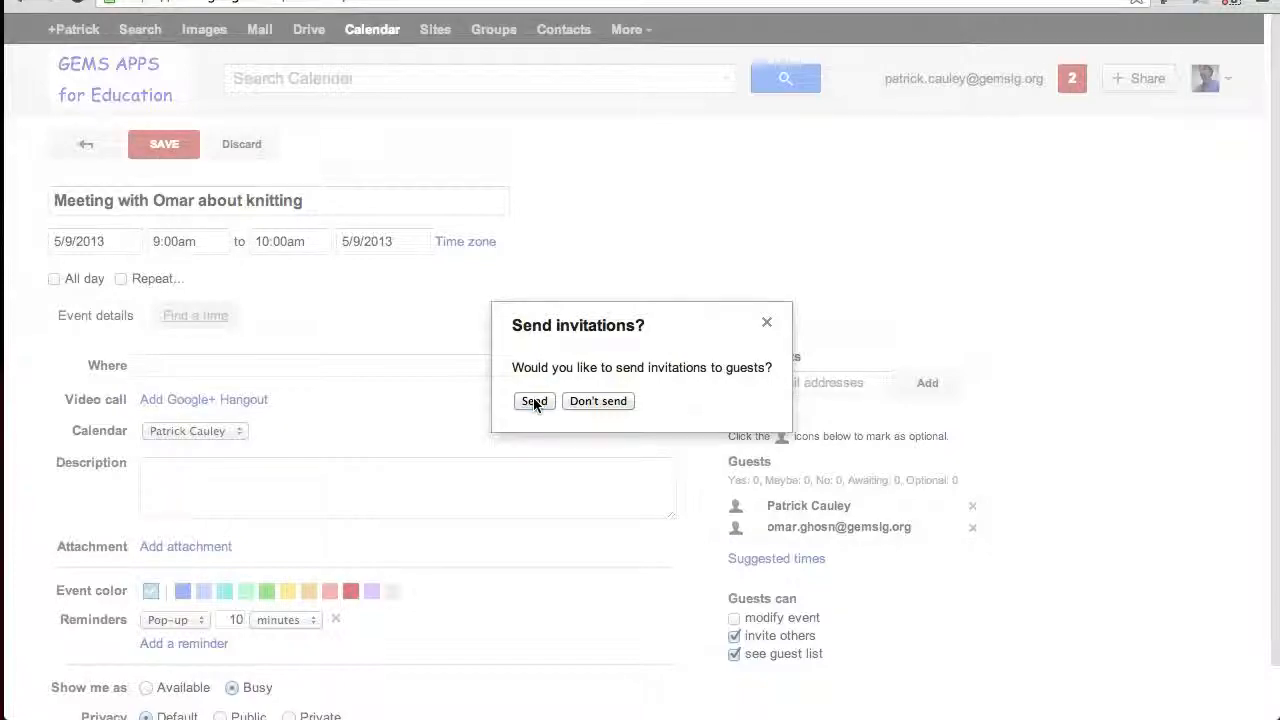
- Send the invitation, then view the Thursday knitting meeting from Omar's own inbox and calendar
click(534, 400)
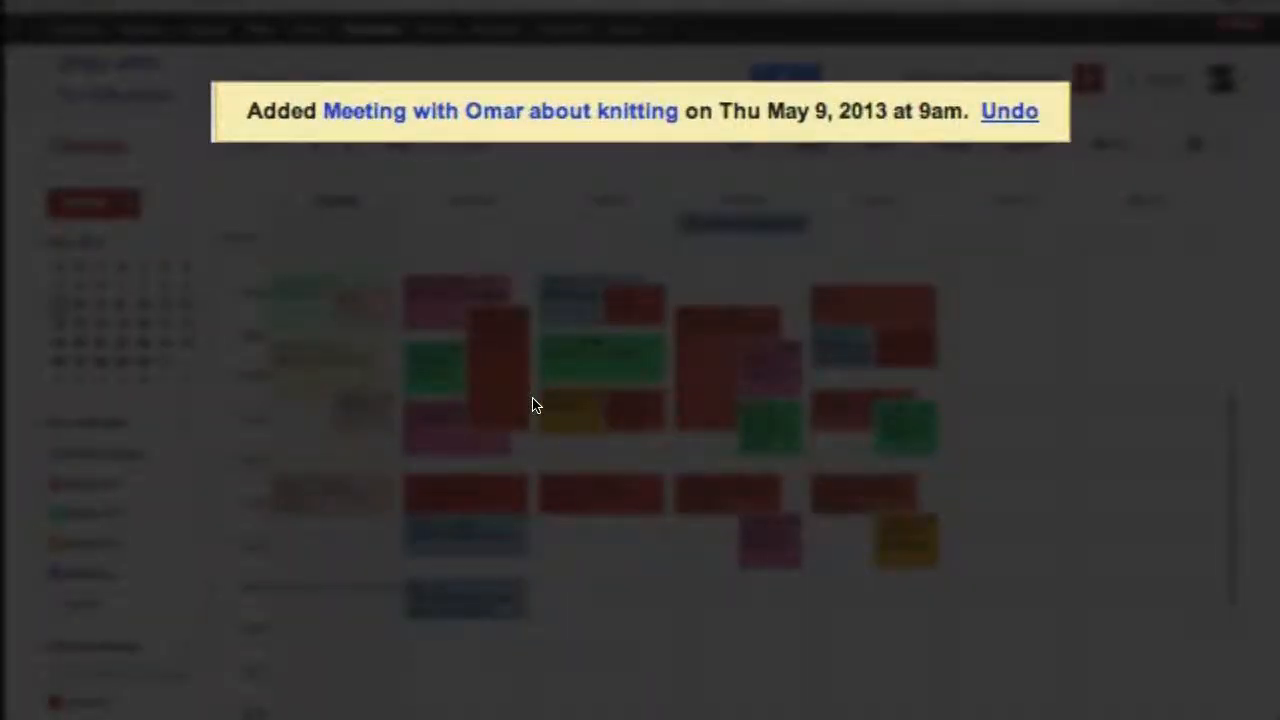
click(370, 8)
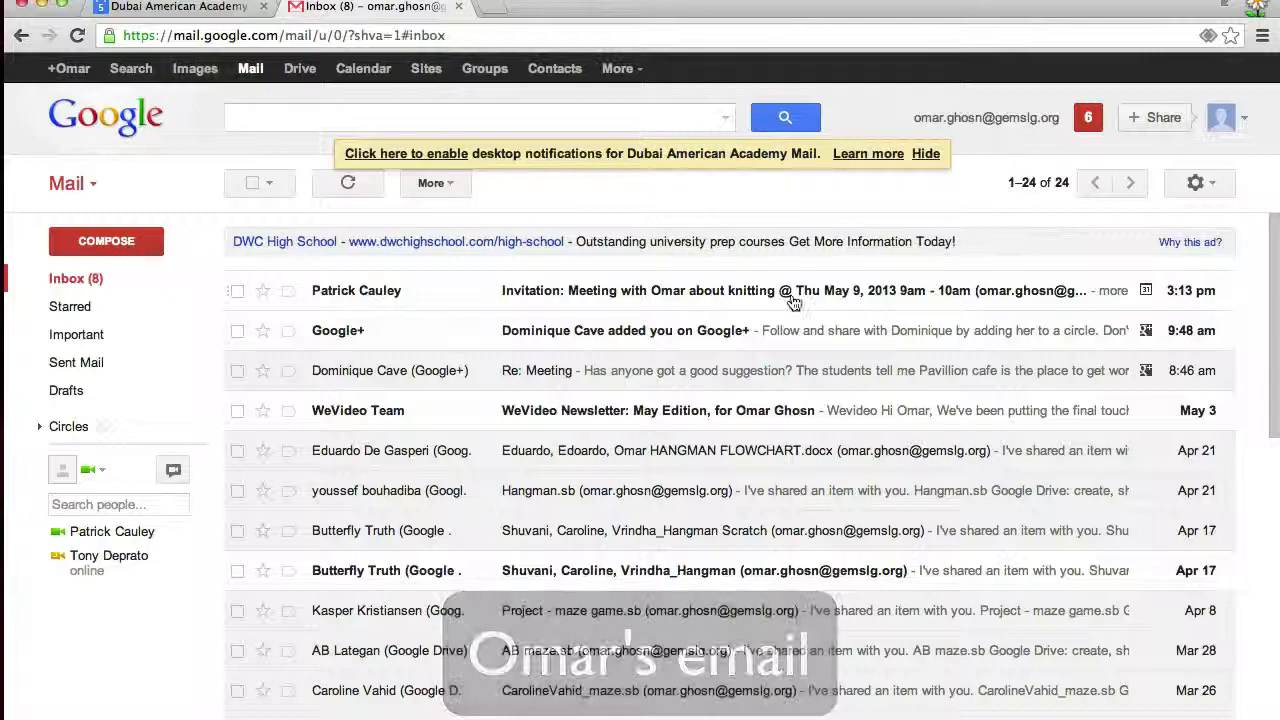
click(364, 68)
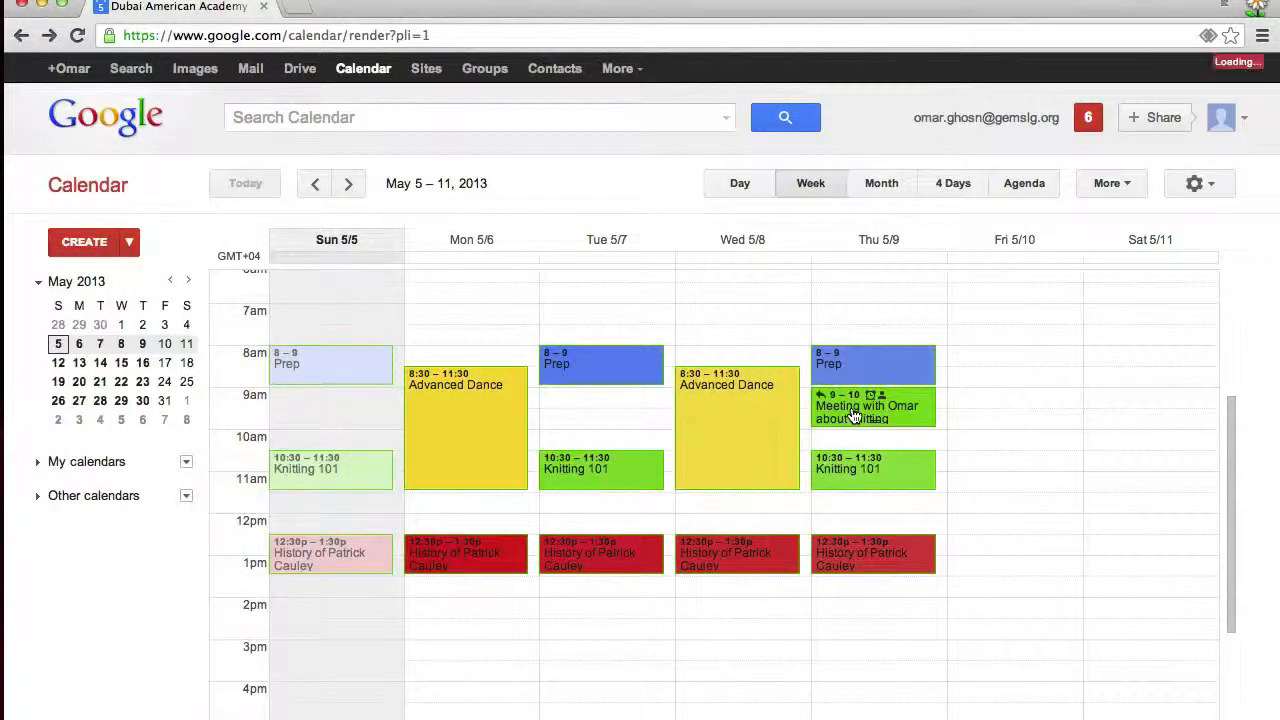
click(856, 412)
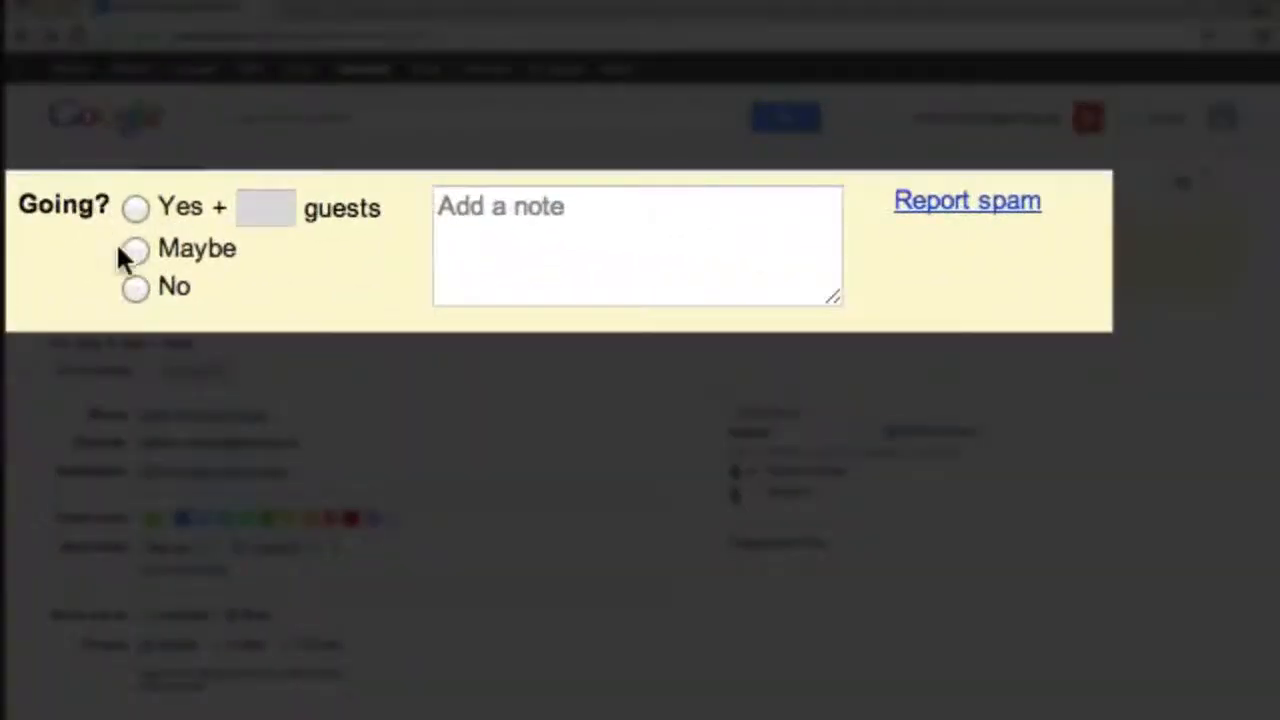
- Reply Yes as Omar with the note 'As long as you bring your own yarn' and save
click(136, 206)
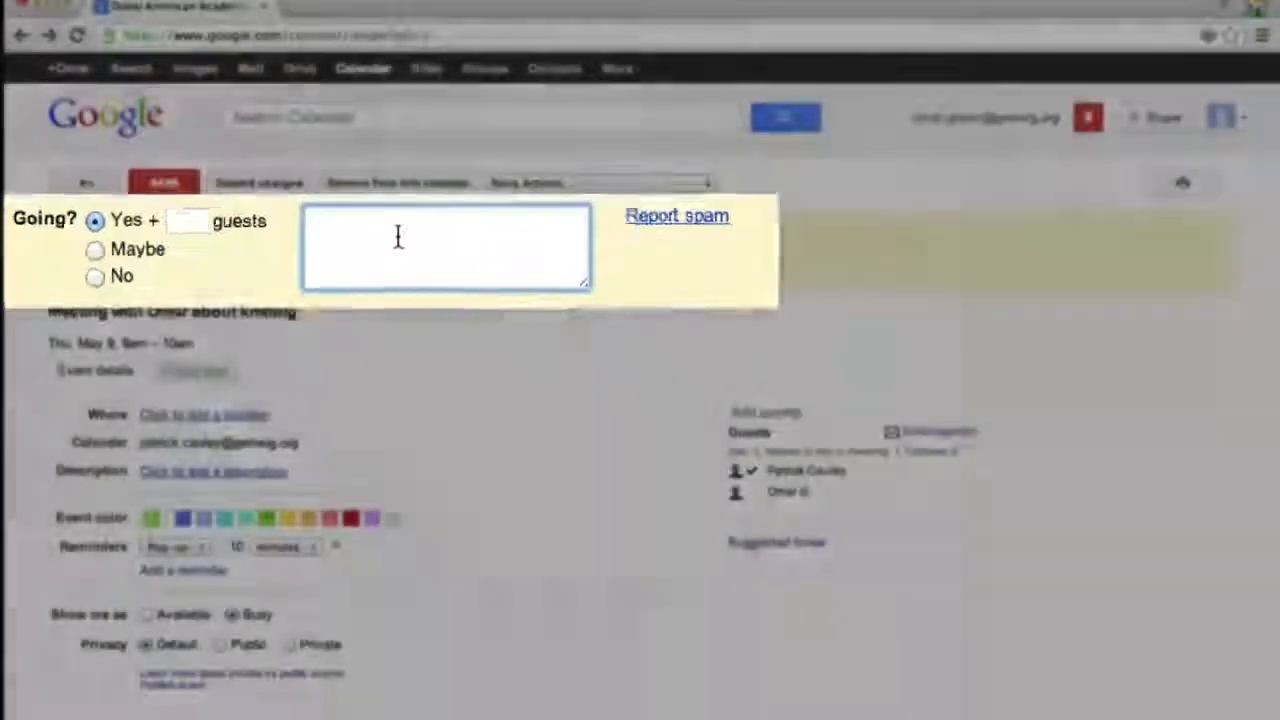
text(As long as)
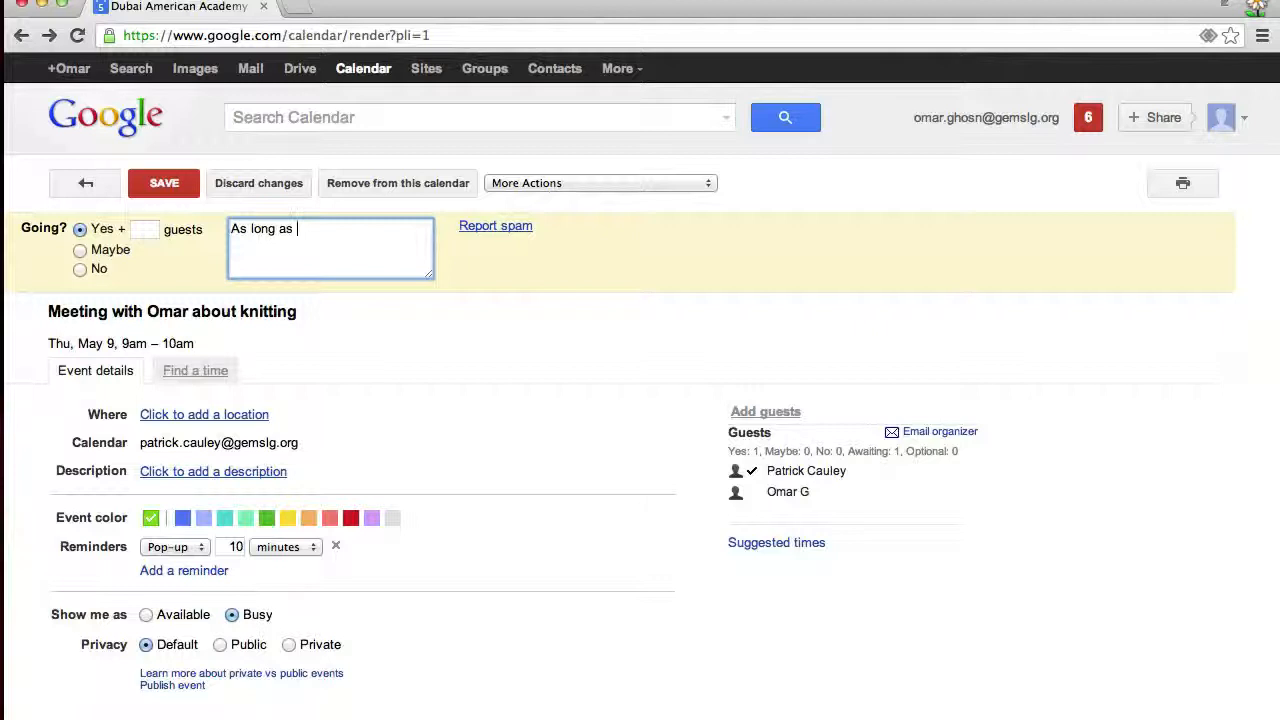
text(you bring your o)
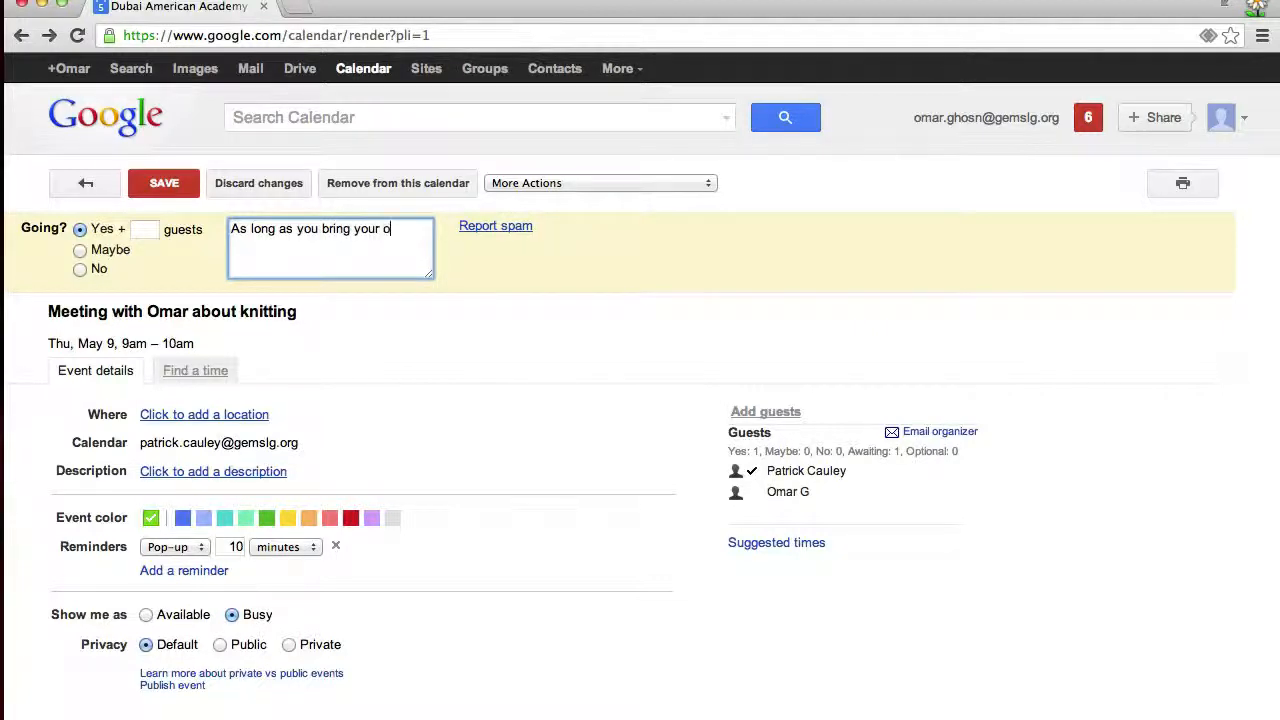
text(wn yarn)
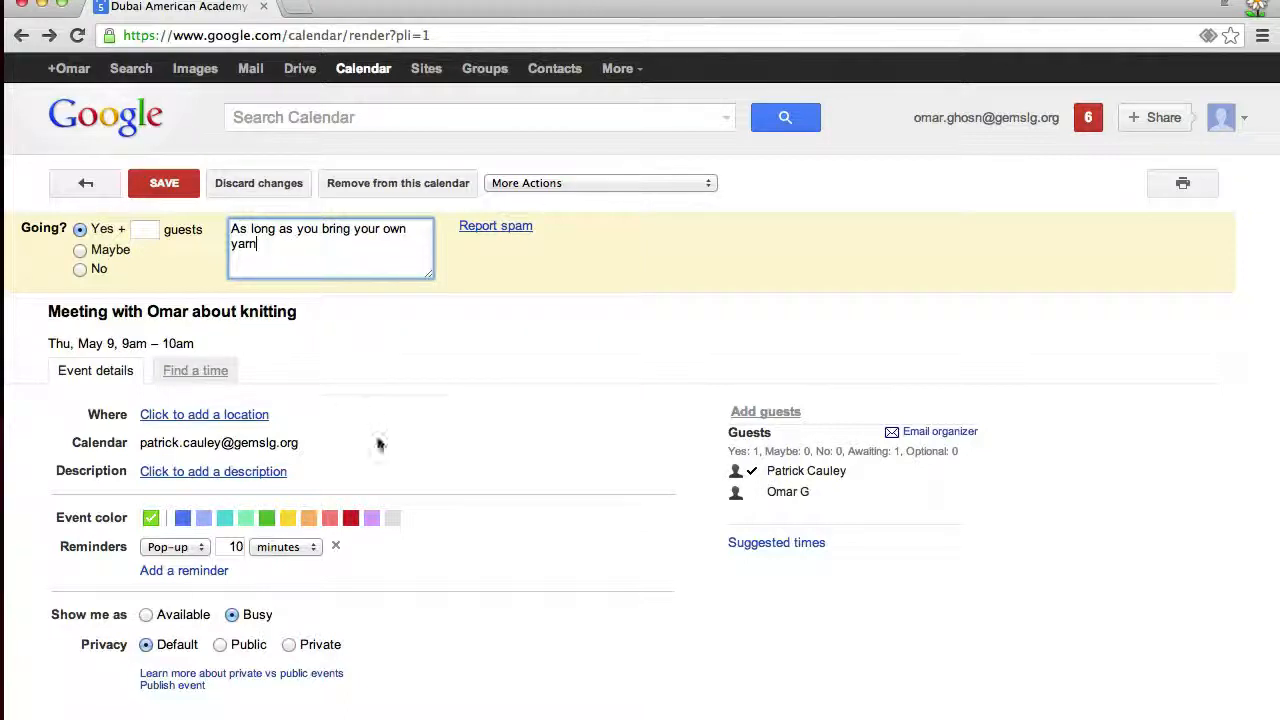
mouse_move(284, 348)
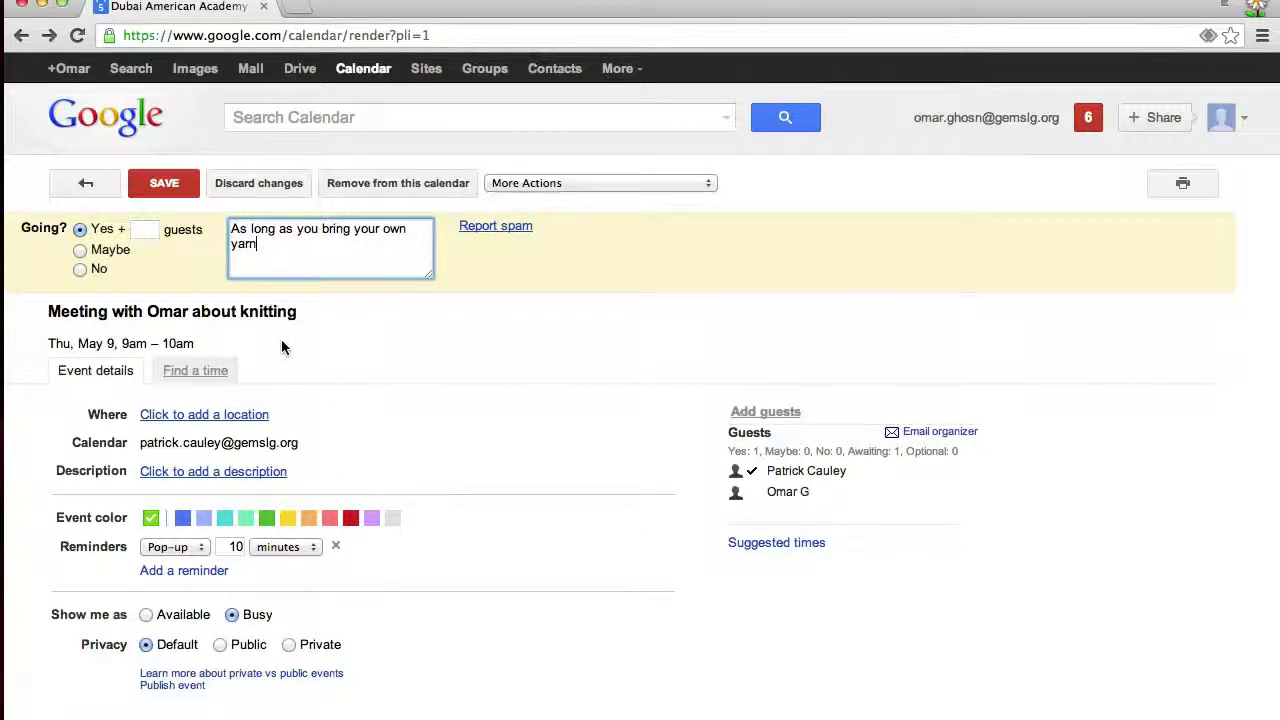
click(164, 184)
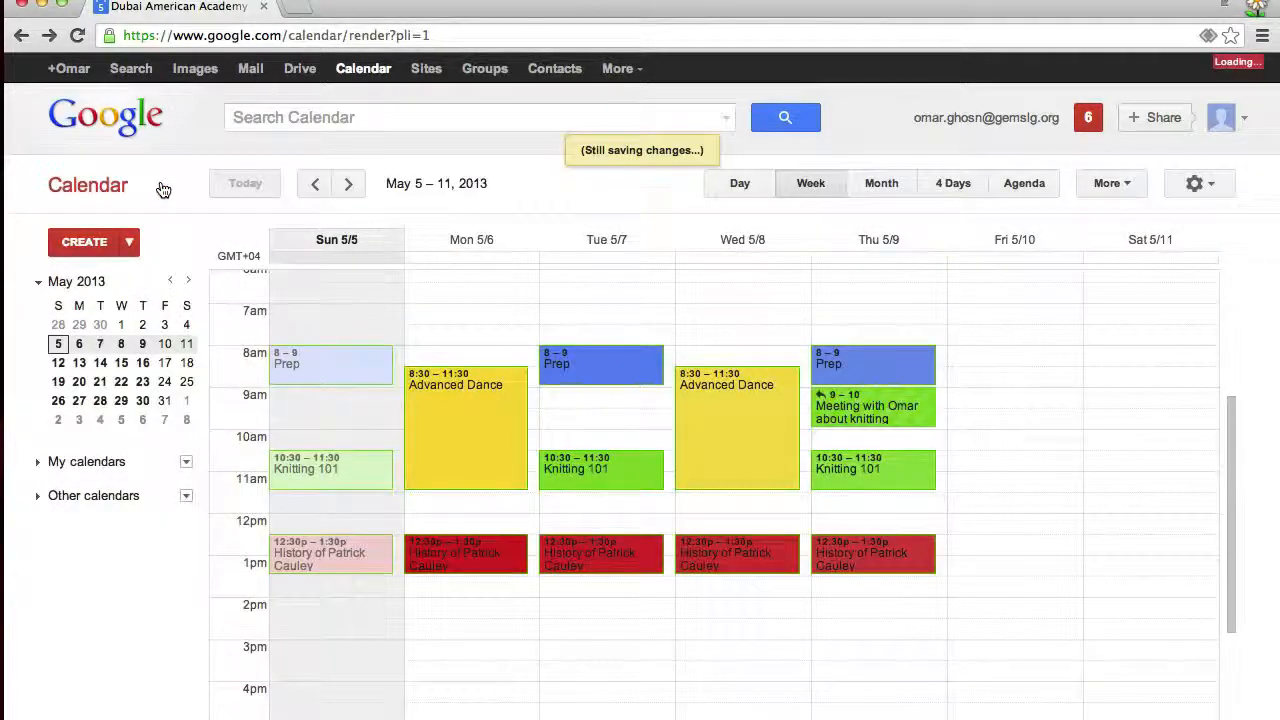